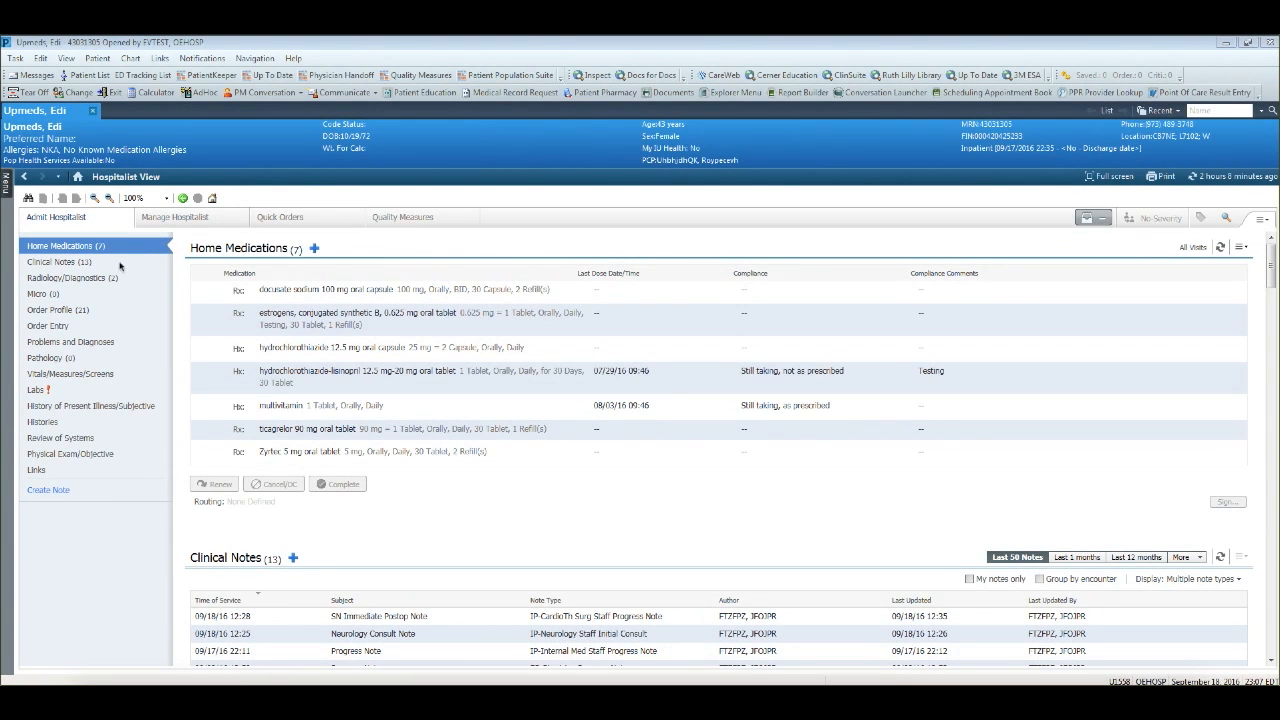
Step: Jump to the patient's Clinical Notes list in Hospitalist View
click(52, 260)
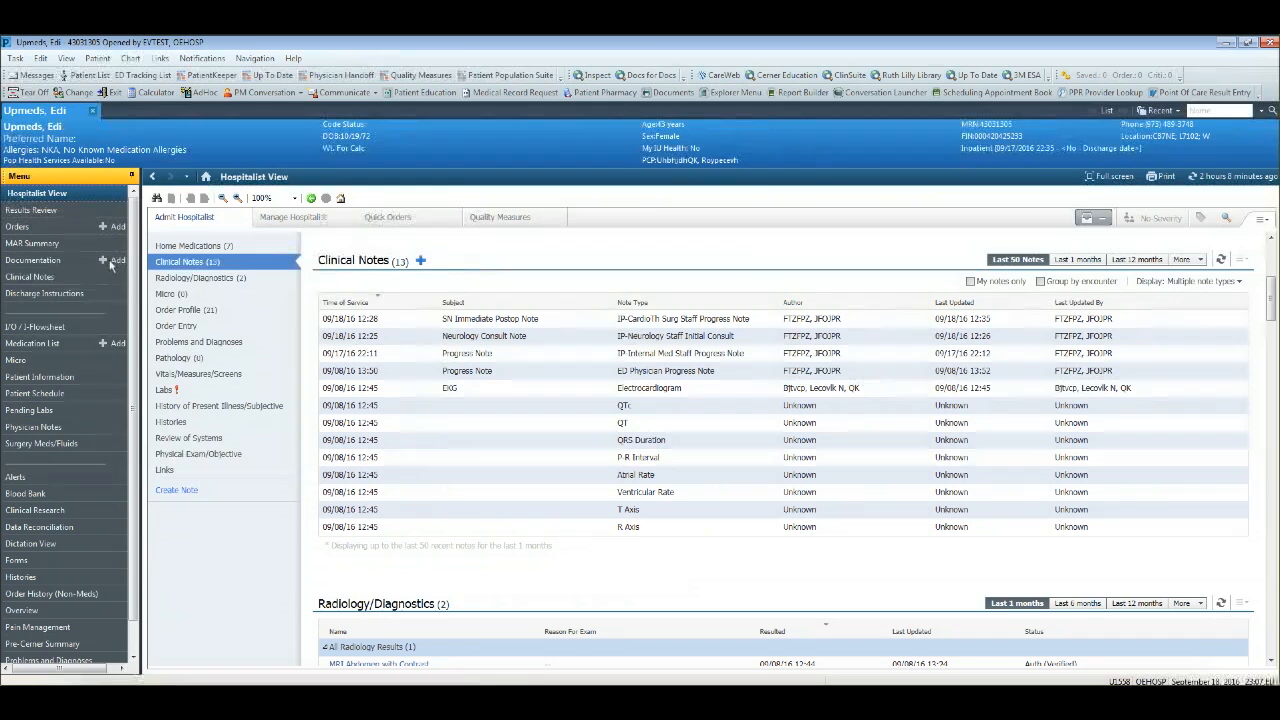
Step: Start a new documentation note and browse the Favorites and Recent note types
click(32, 260)
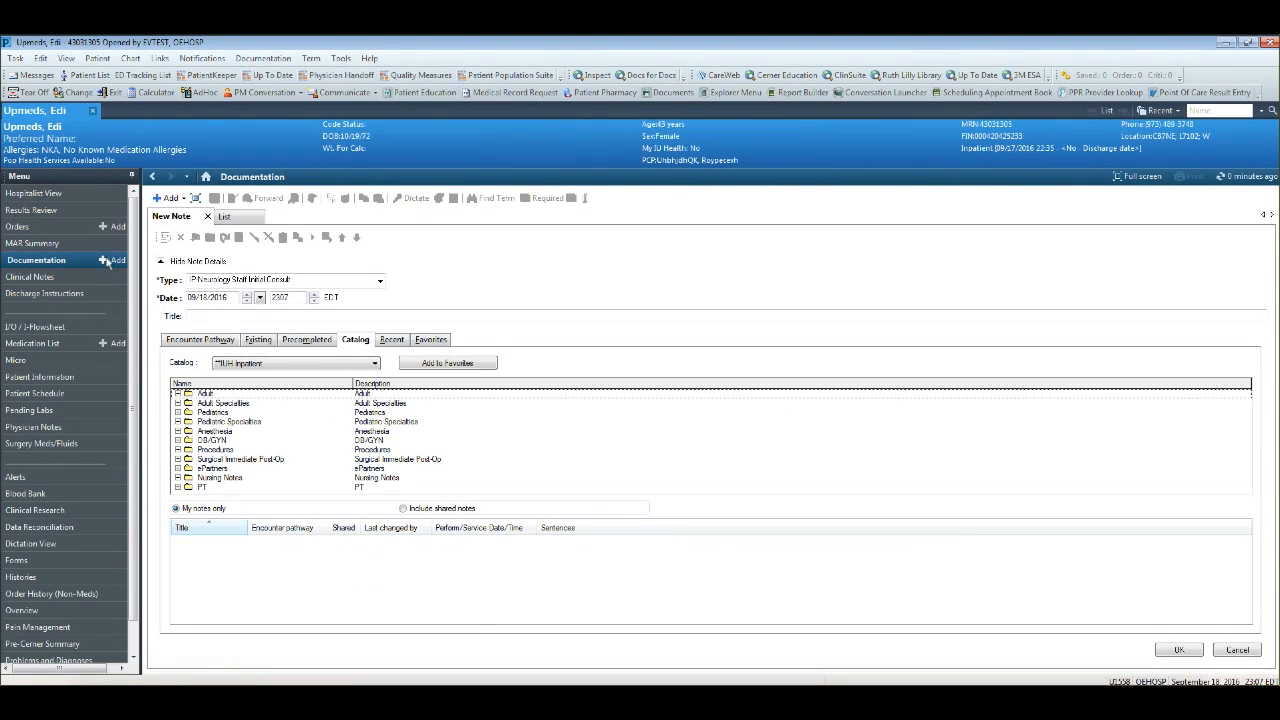
mouse_move(402, 432)
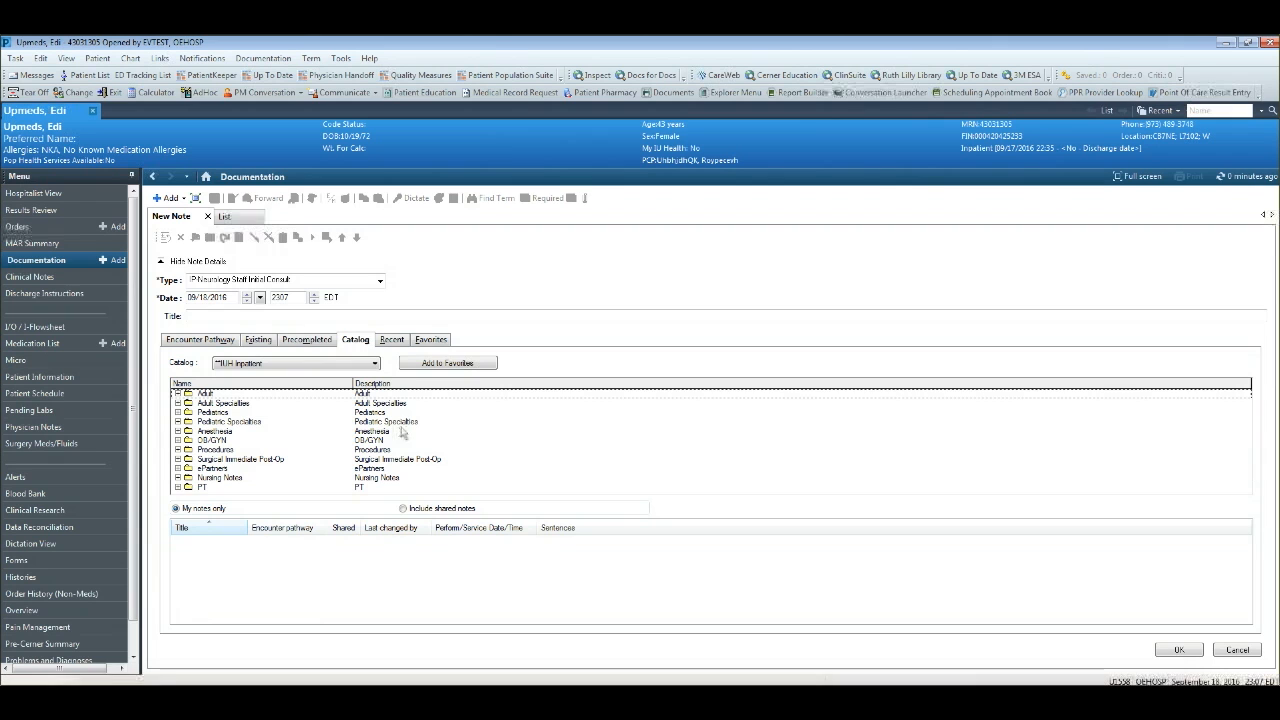
click(432, 340)
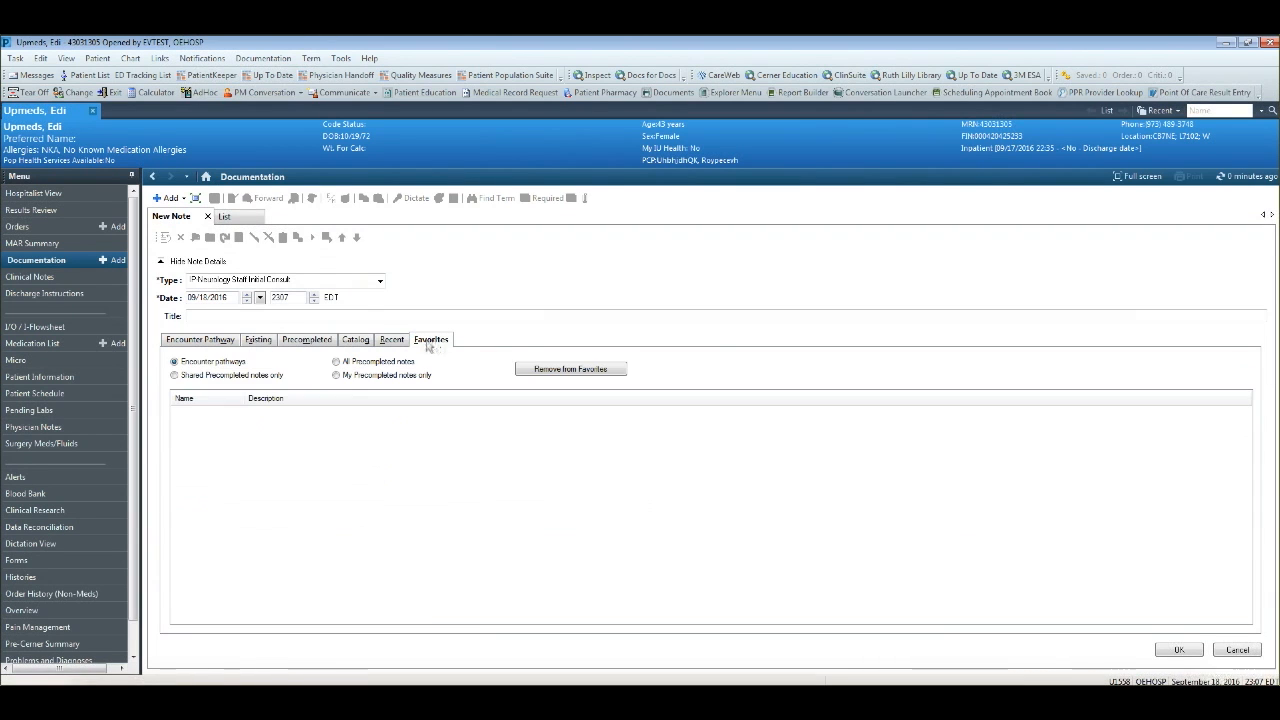
click(392, 340)
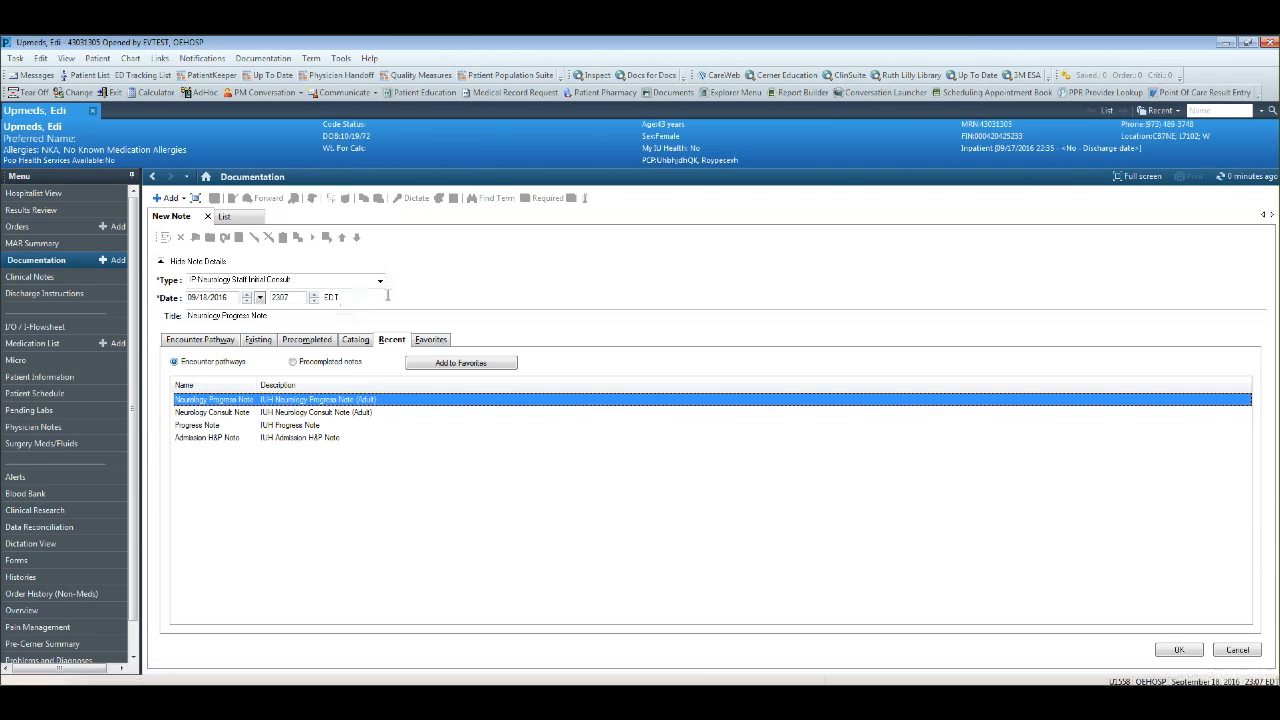
mouse_move(46, 196)
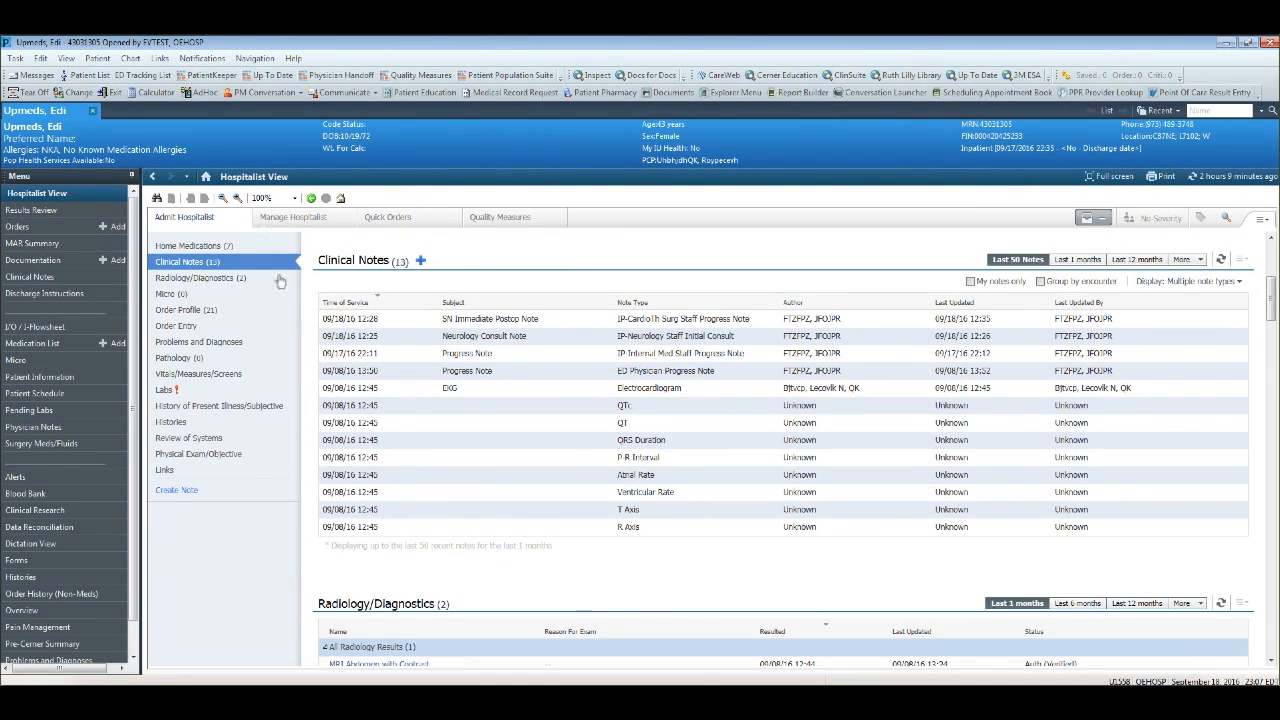
mouse_move(188, 496)
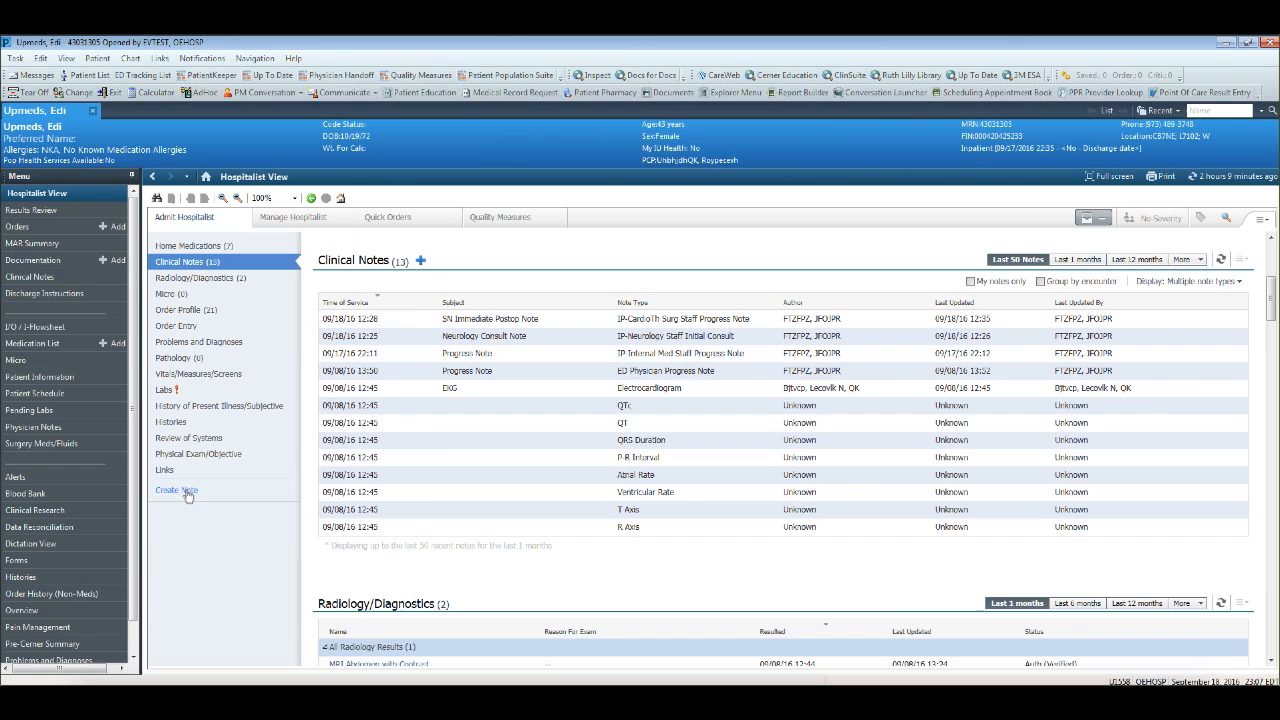
mouse_move(240, 496)
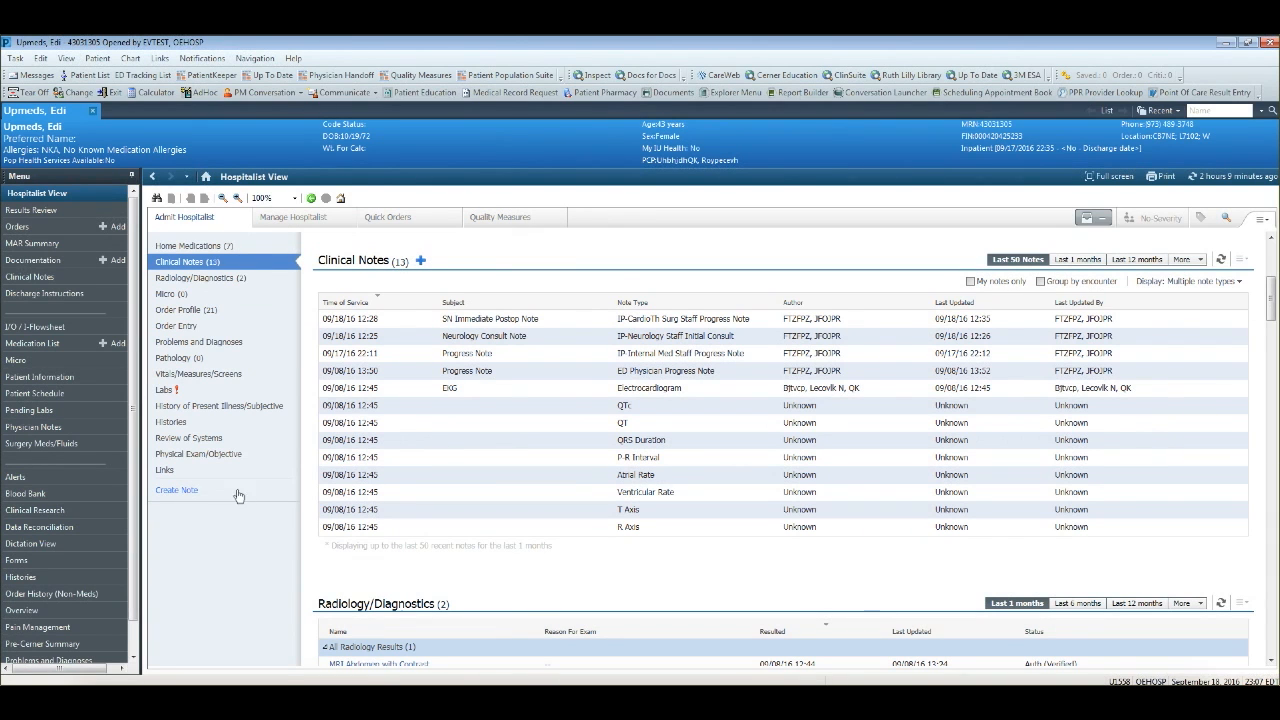
mouse_move(176, 490)
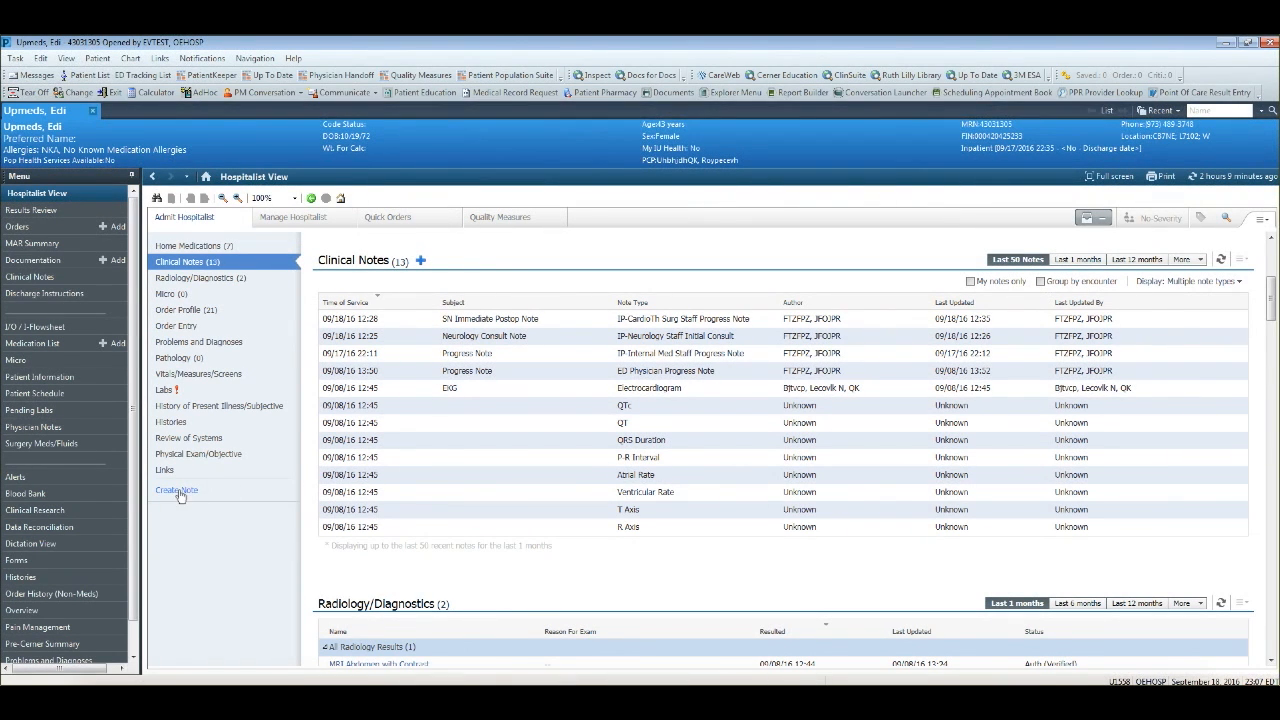
Step: Create a new note from the Hospitalist View, showing the note-type catalog
click(176, 490)
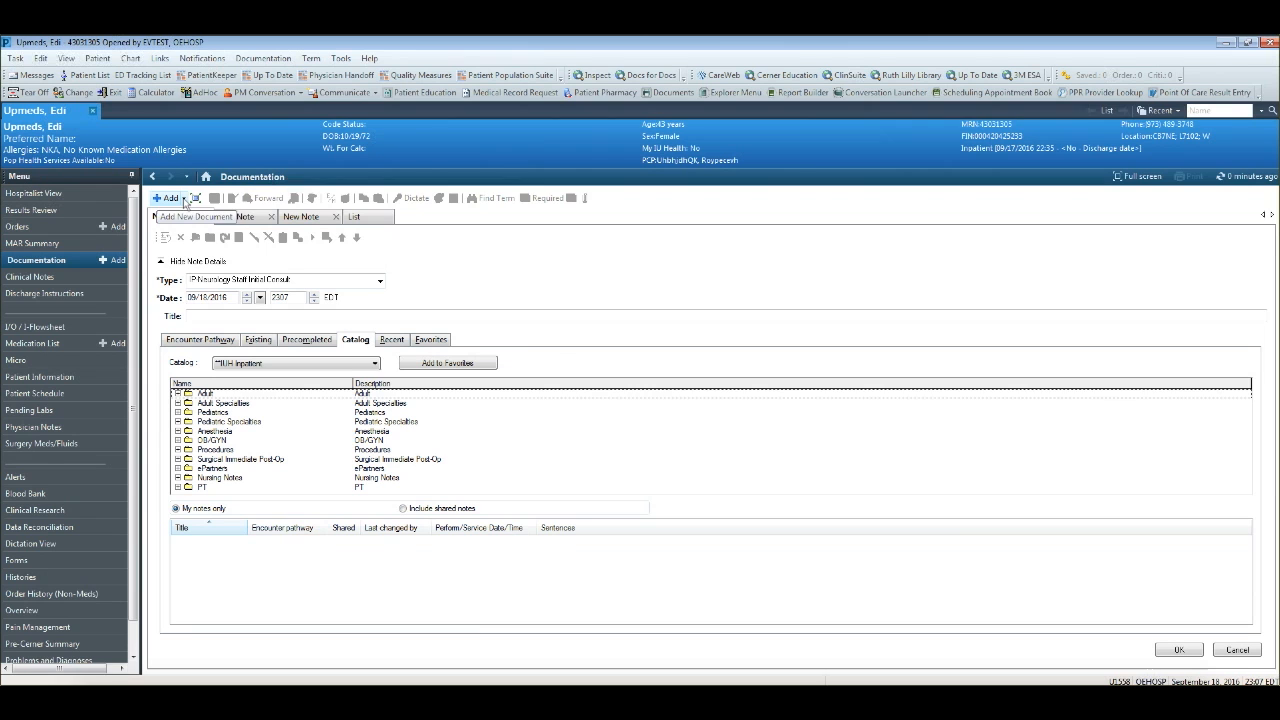
Step: Close the New Note tab to return to the Clinical Notes list
click(186, 198)
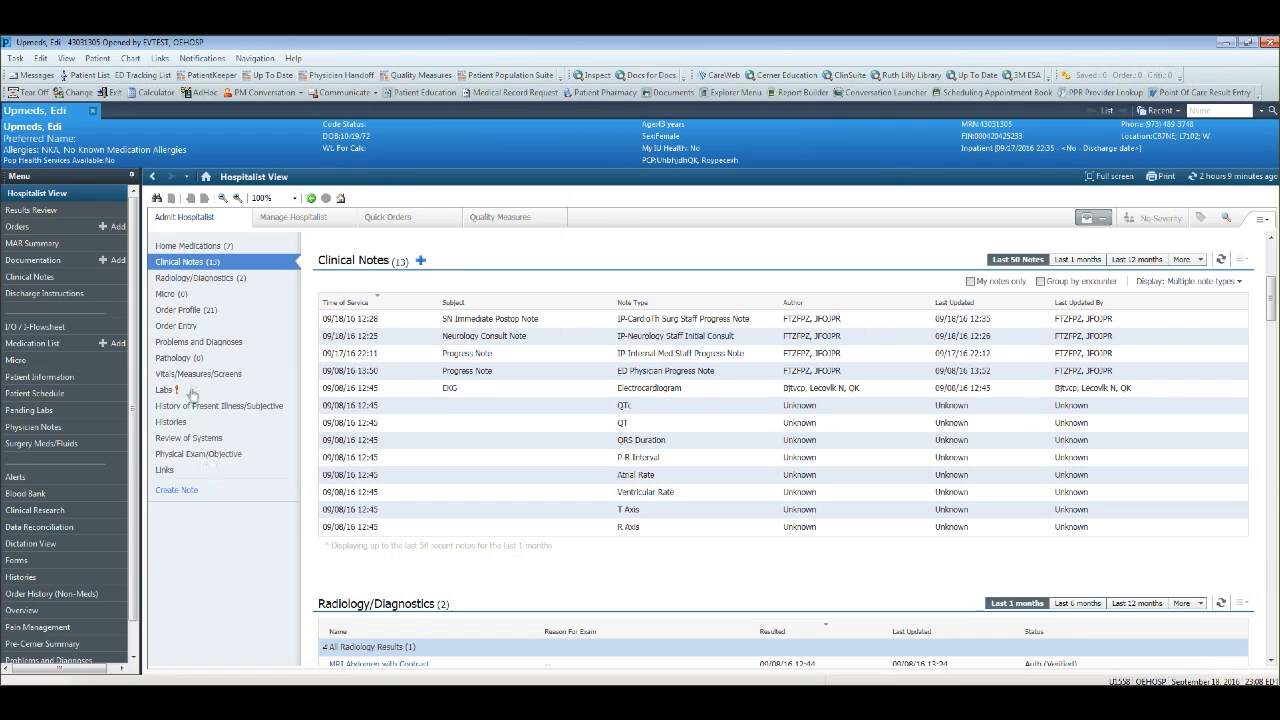
Step: Visit HPI/Subjective, Review of Systems and Physical Exam/Objective, then bring up Manage Auto Text
click(220, 404)
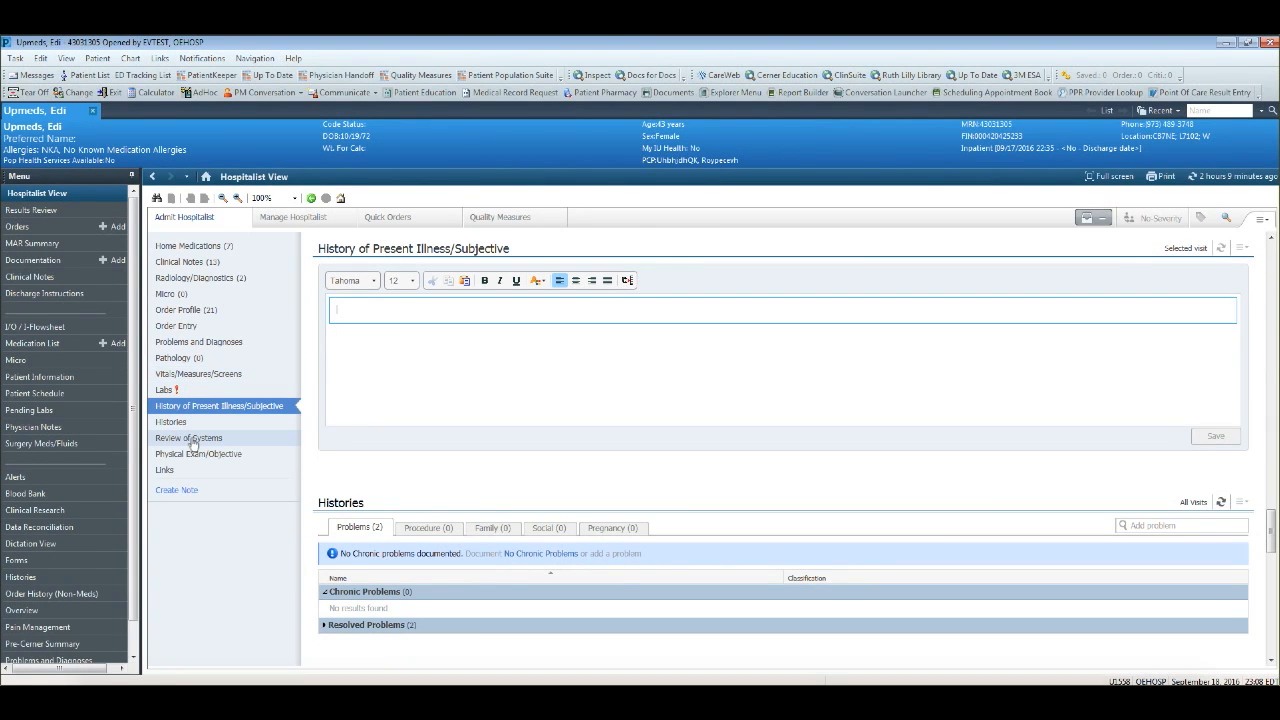
click(188, 438)
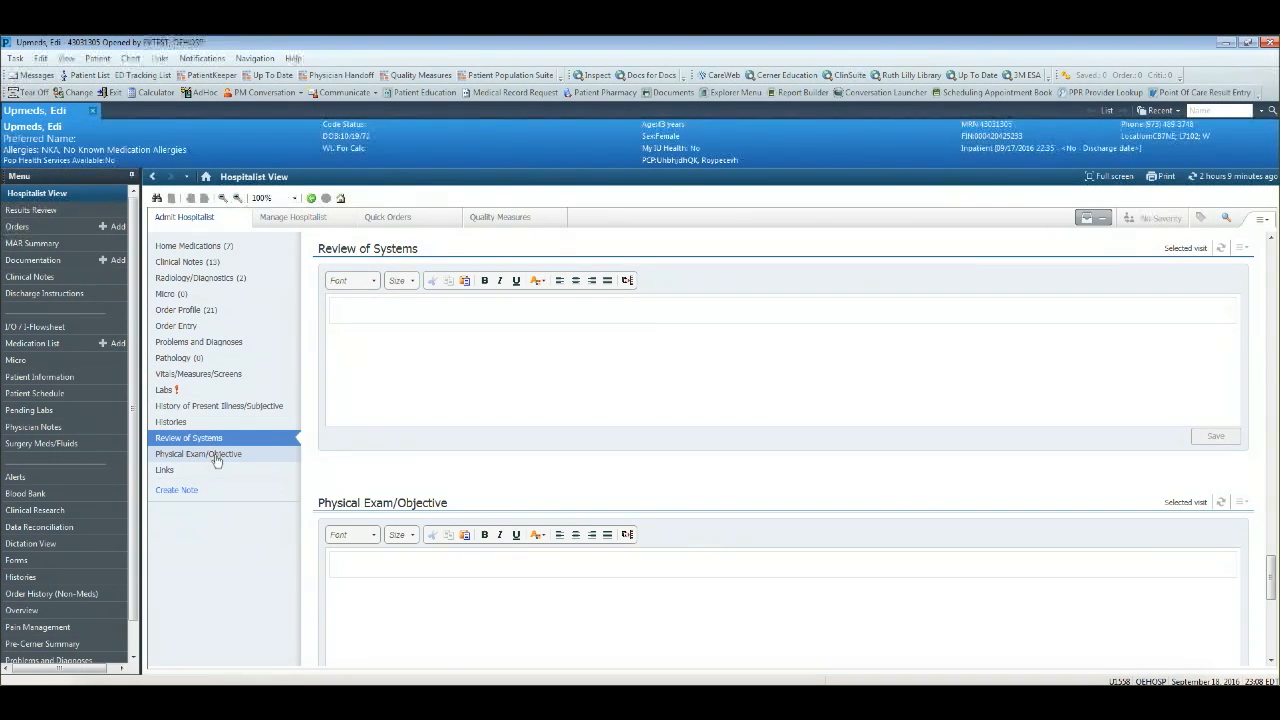
click(198, 454)
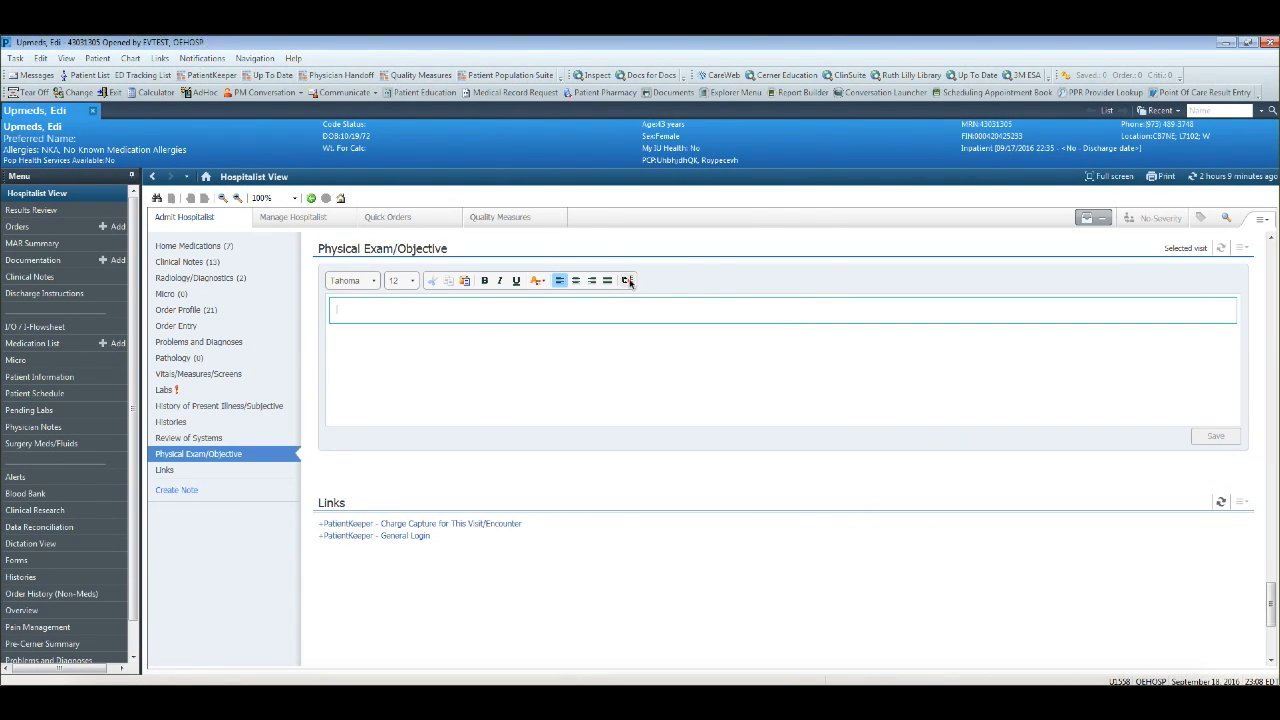
click(628, 280)
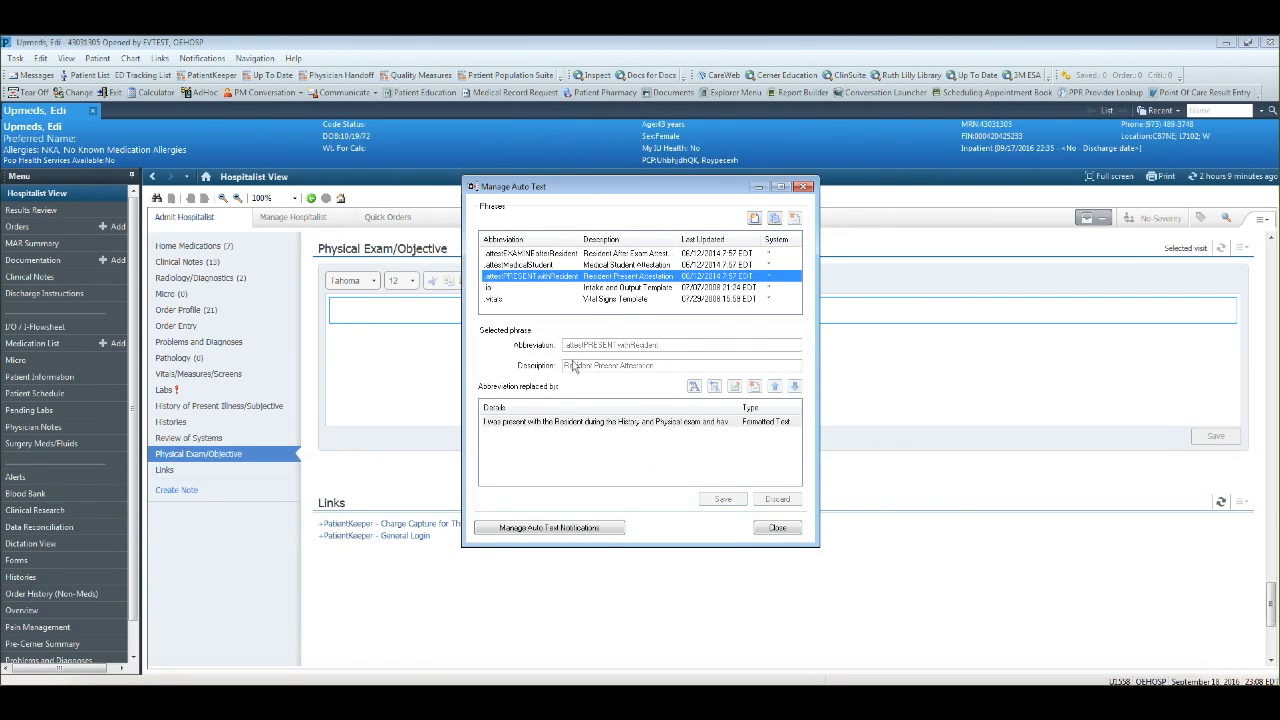
mouse_move(502, 344)
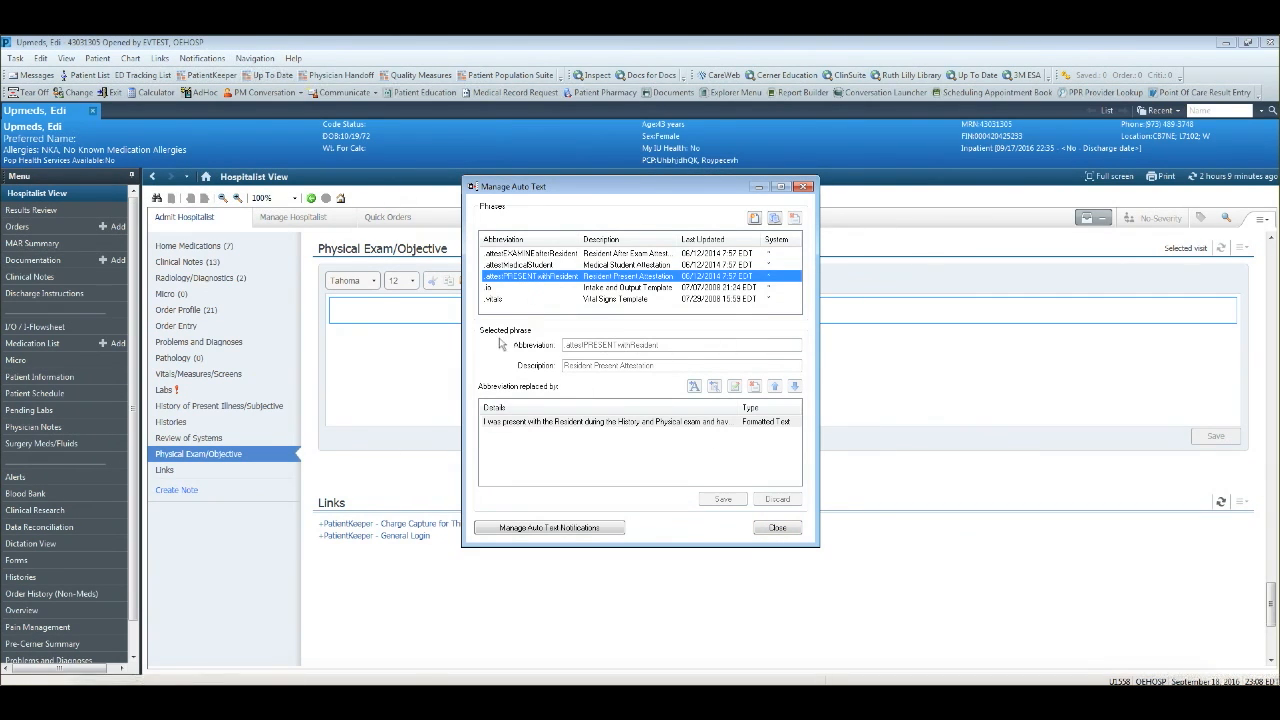
Step: Close the Manage Auto Text window, leaving Physical Exam/Objective showing
click(776, 528)
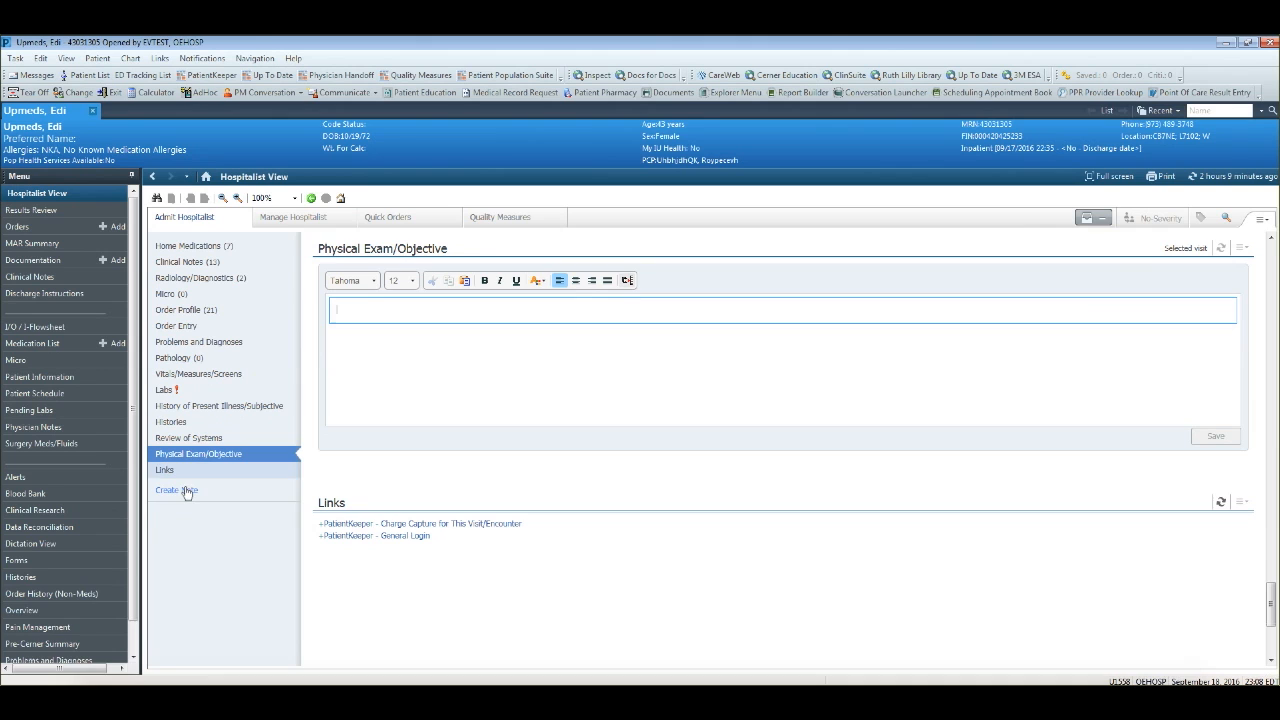
Step: Create an Admission H&P Note pre-filled with vitals, problems, medications and allergies
click(176, 490)
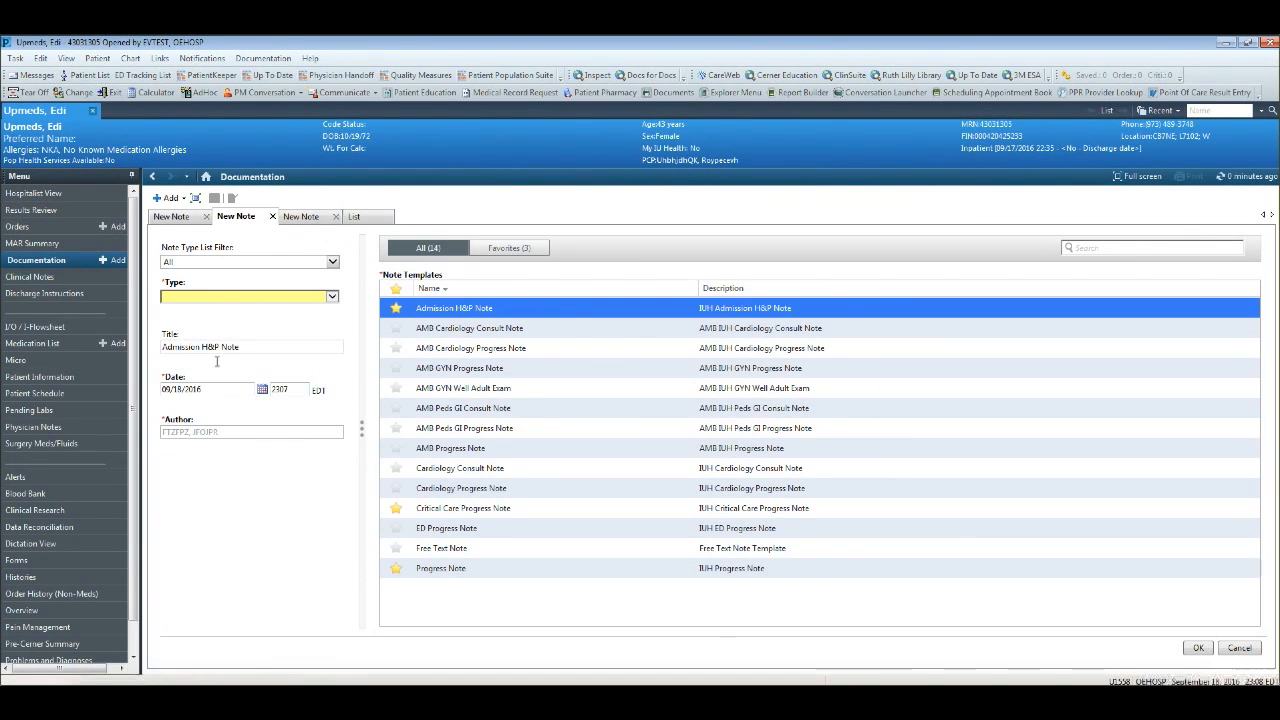
mouse_move(988, 528)
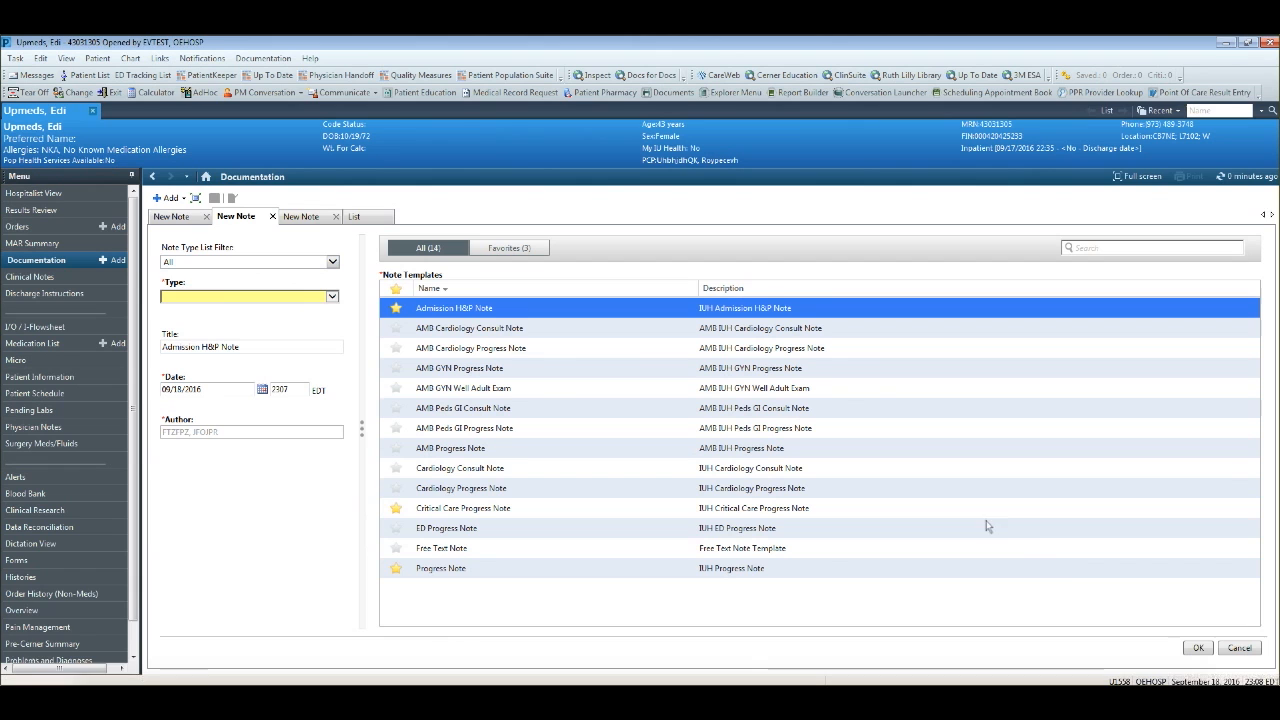
mouse_move(1148, 634)
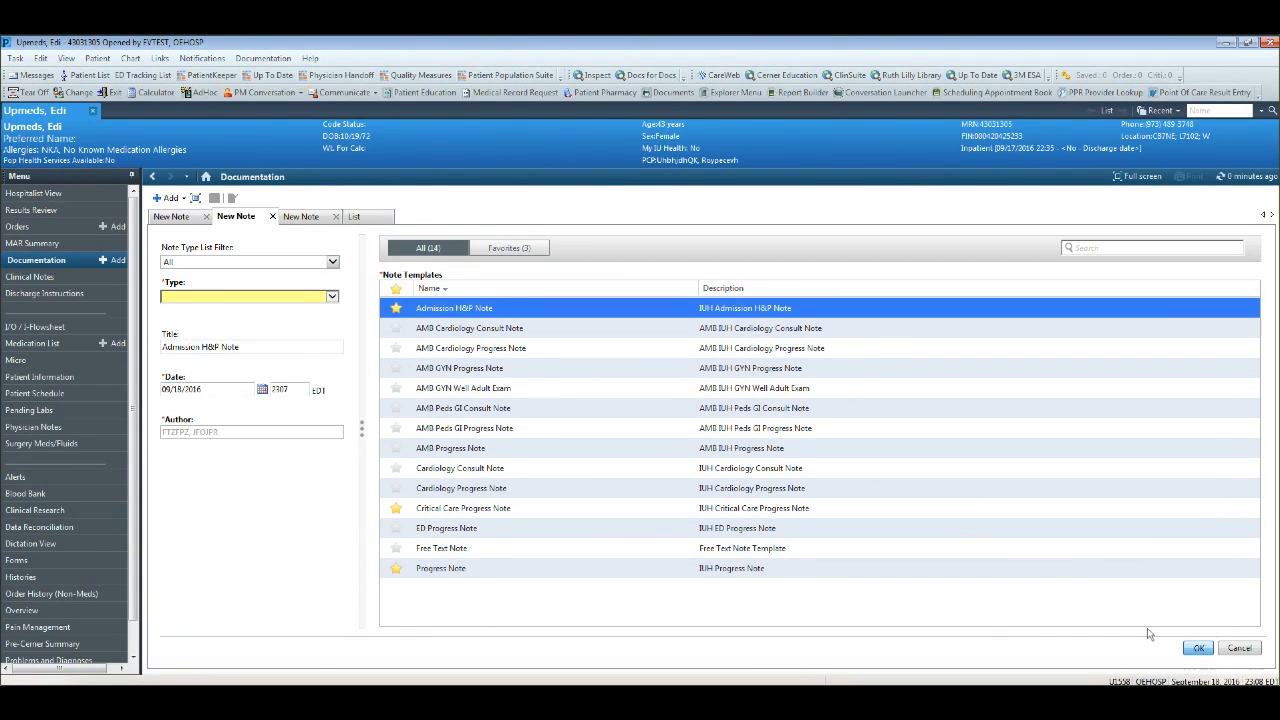
click(1196, 648)
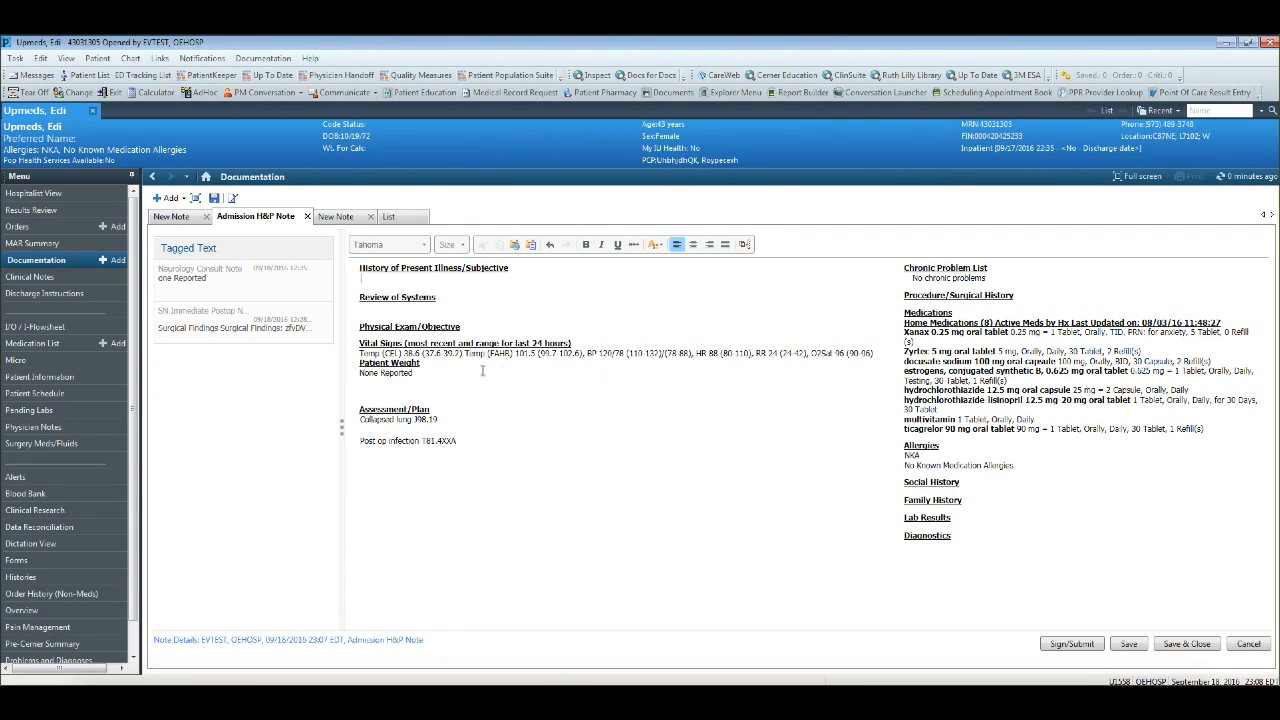
Step: Select within the assembled Admission H&P Note's pre-filled sections
click(430, 420)
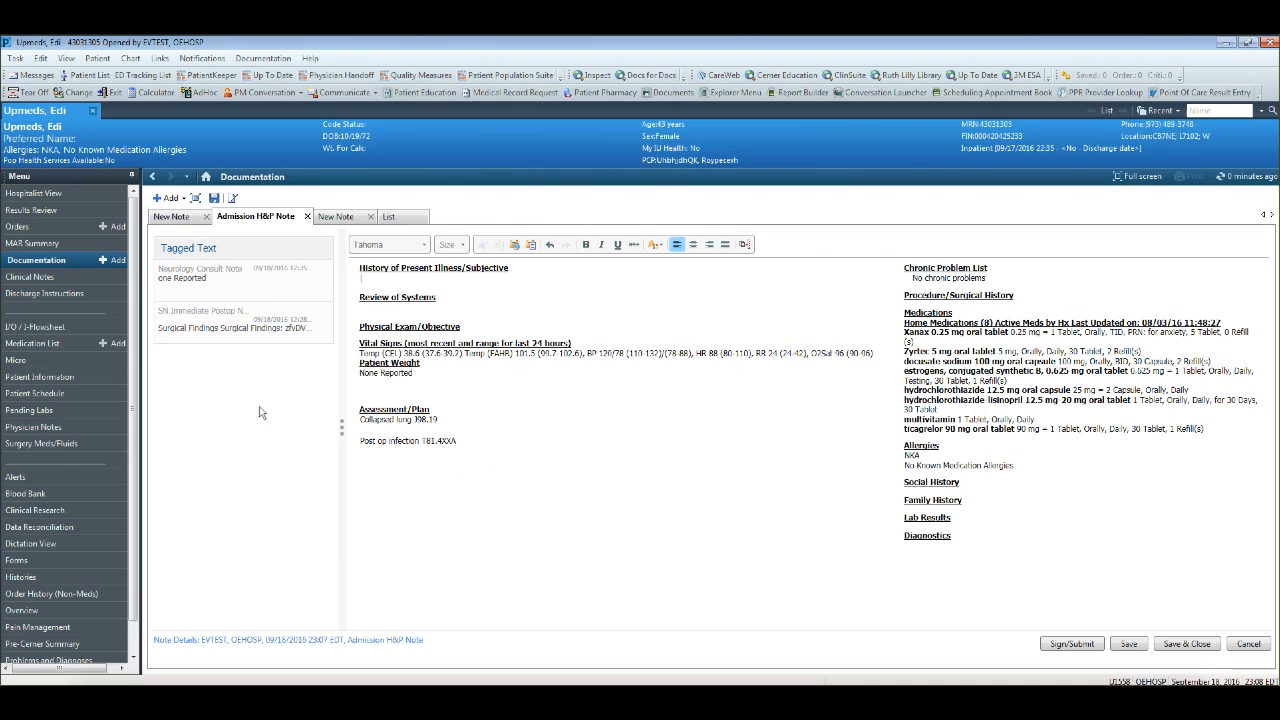
mouse_move(320, 488)
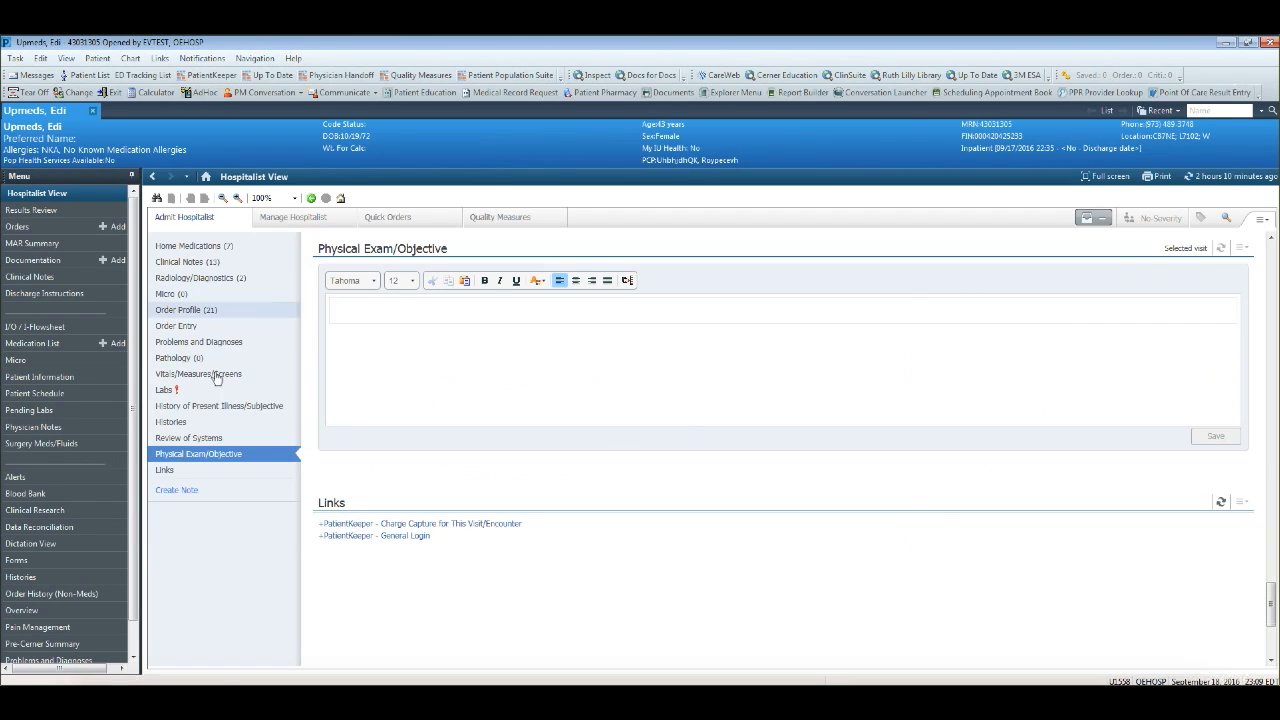
mouse_move(204, 344)
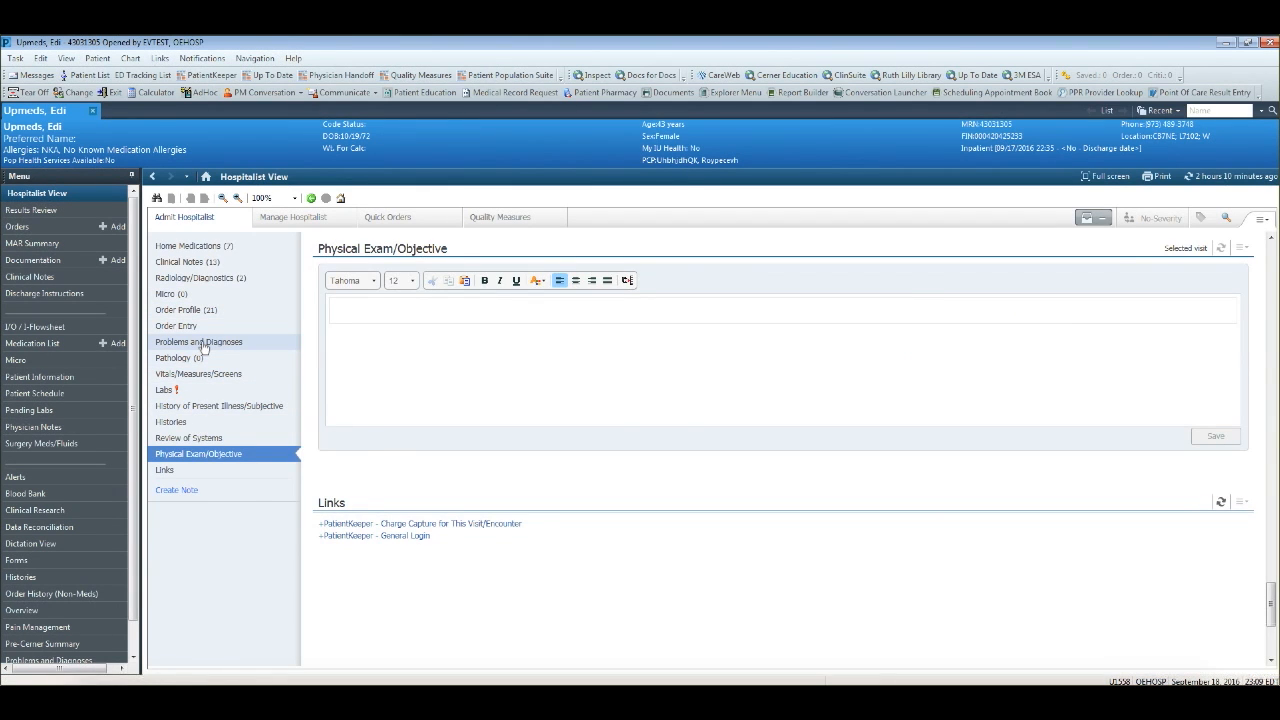
Step: Show Problems and Diagnoses listing collapsed lung and post-op infection
click(198, 342)
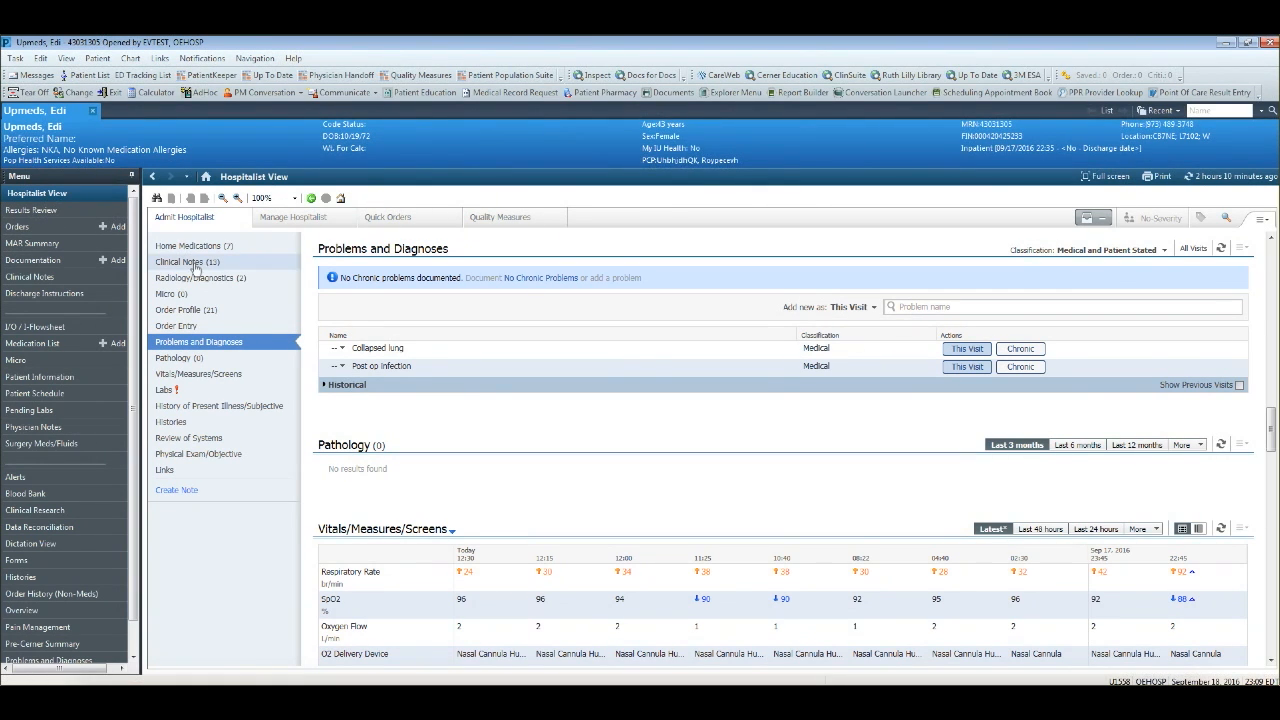
Step: Preview the SN Immediate Postop, Neurology Consult and Progress notes, then open the Neurology Consult Note in Document Viewer
click(184, 262)
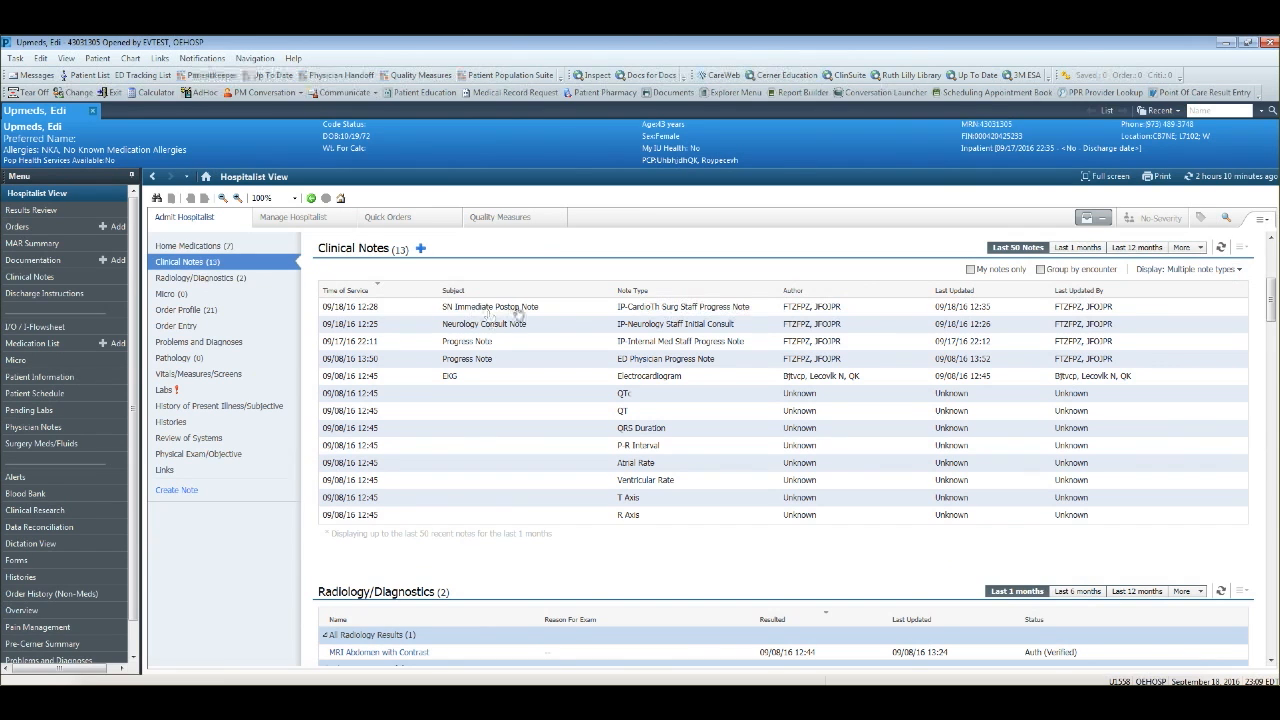
click(490, 306)
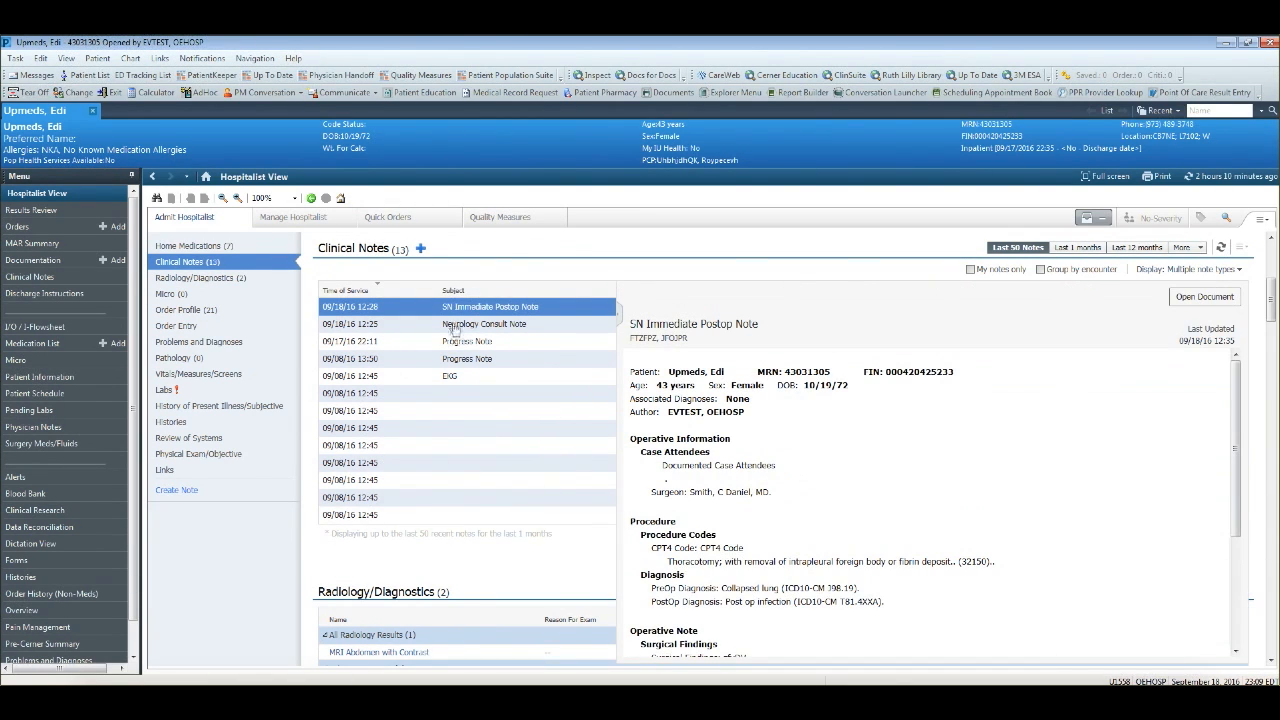
click(484, 324)
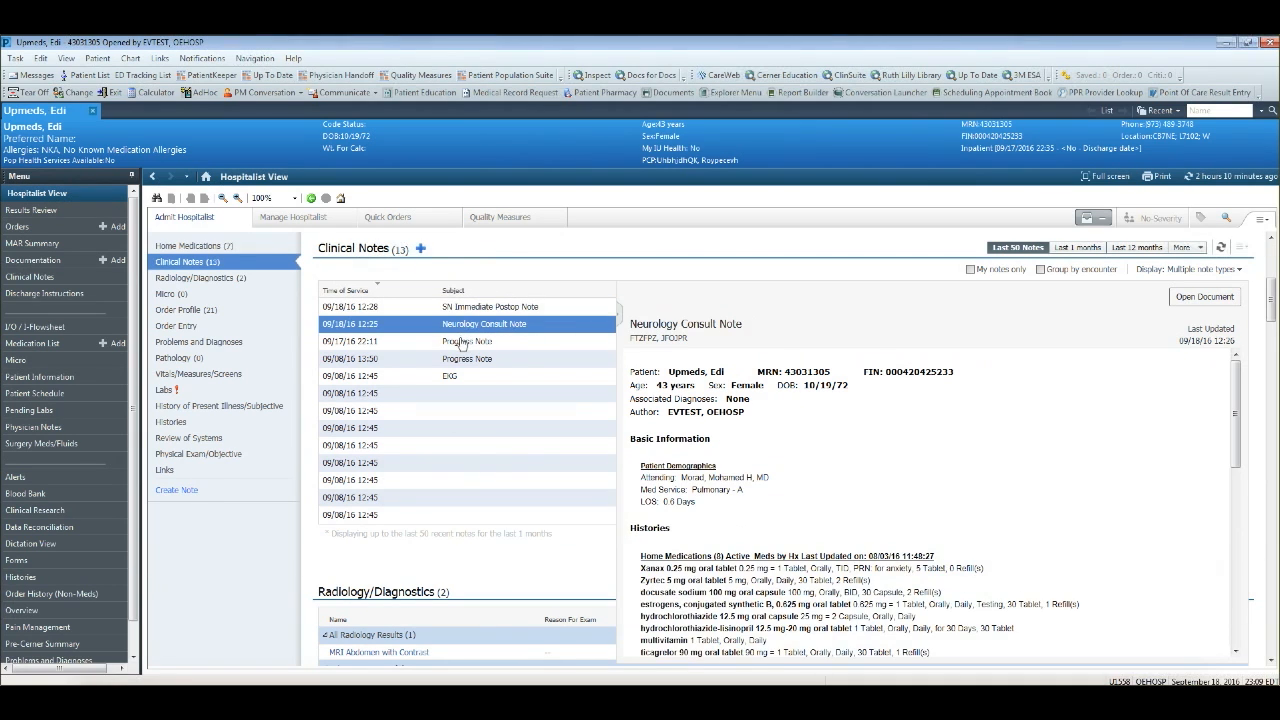
click(466, 340)
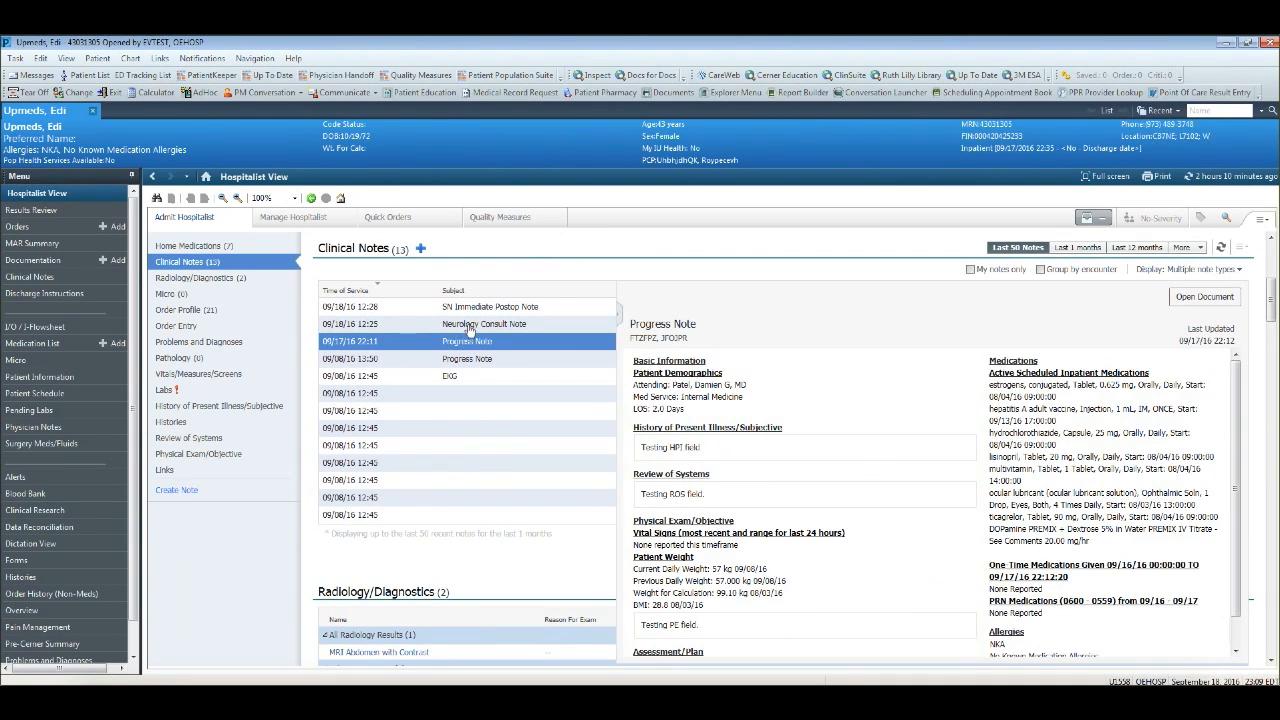
double_click(484, 324)
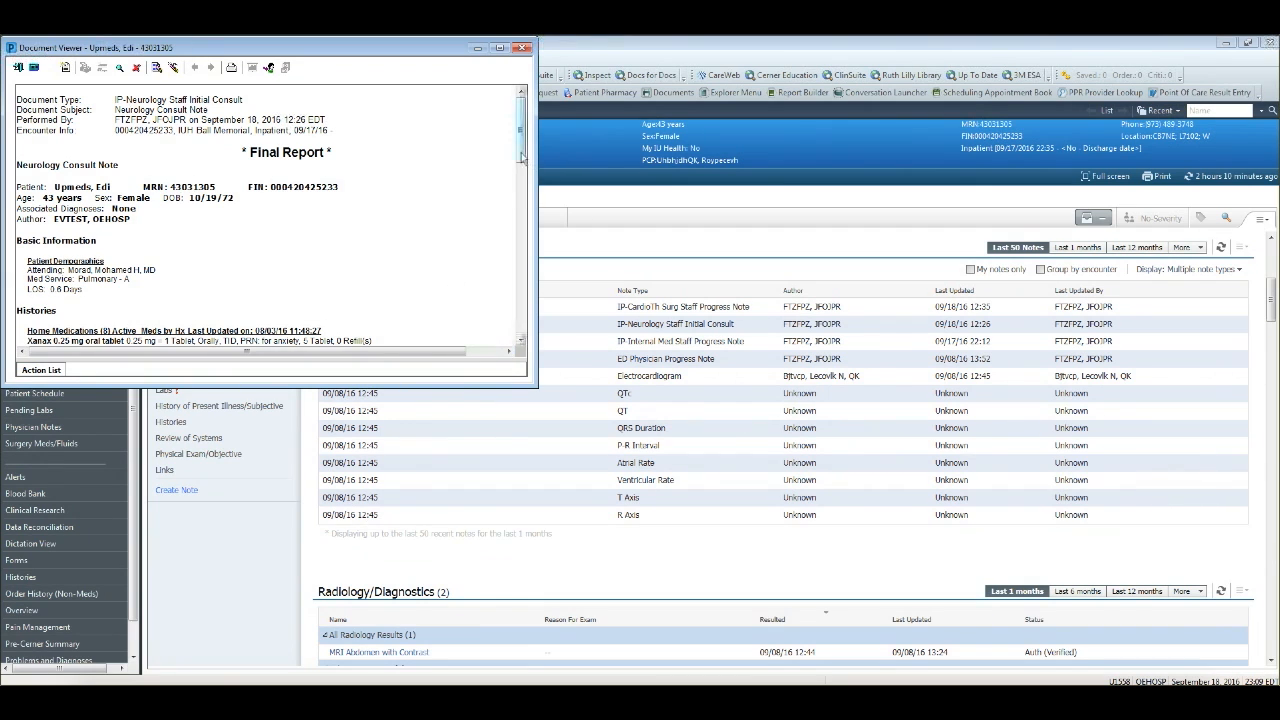
scroll(down, 3)
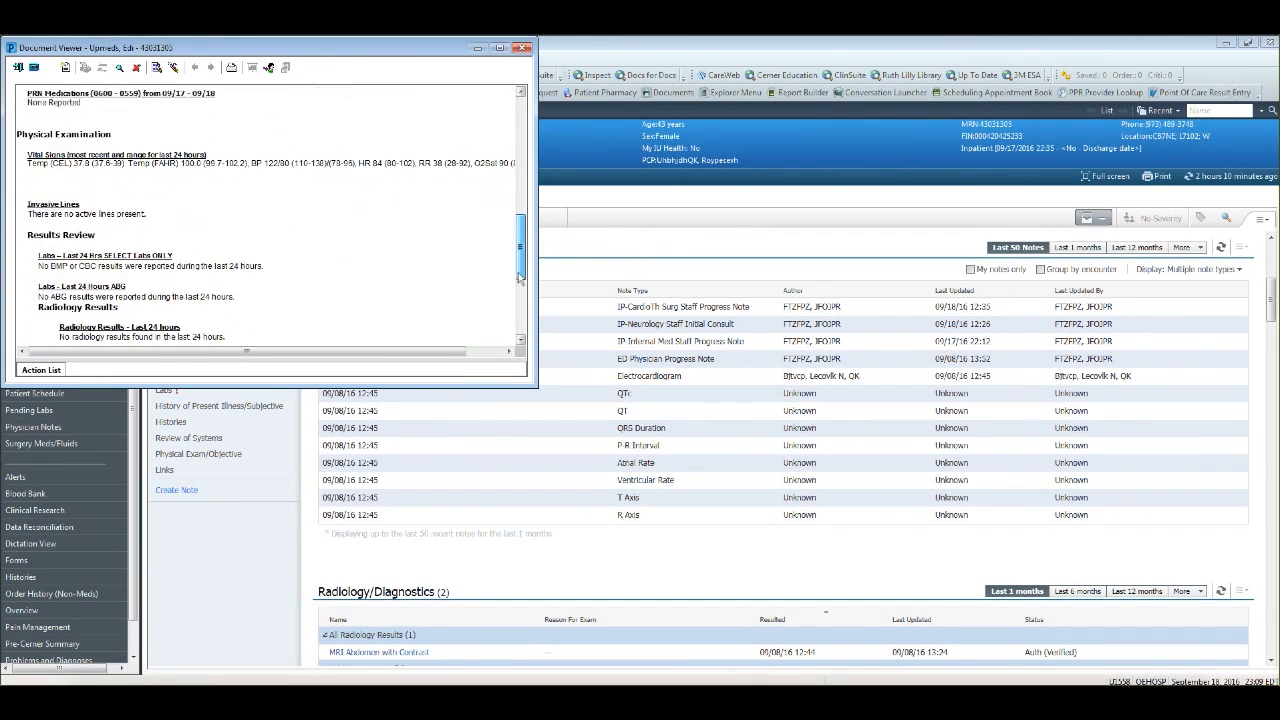